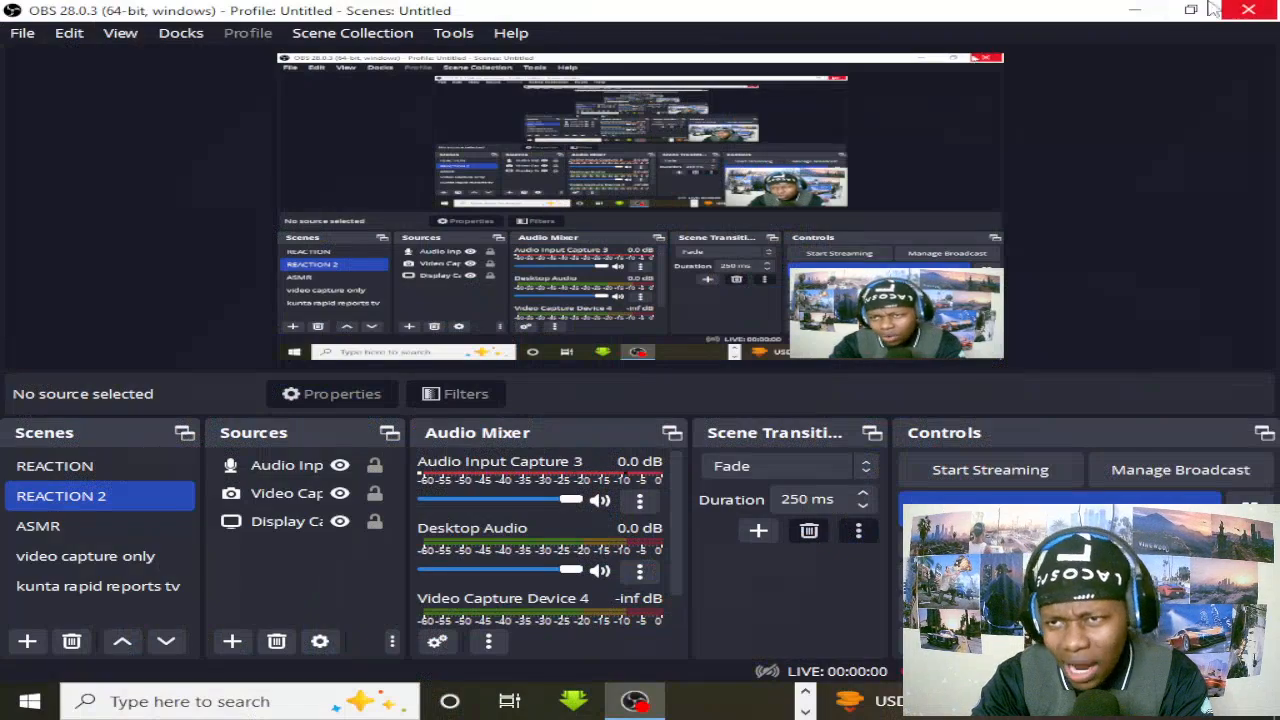
# - Close OBS Studio and scroll the Start menu app list down to the P section near Paint 3D
pyautogui.click(1136, 10)
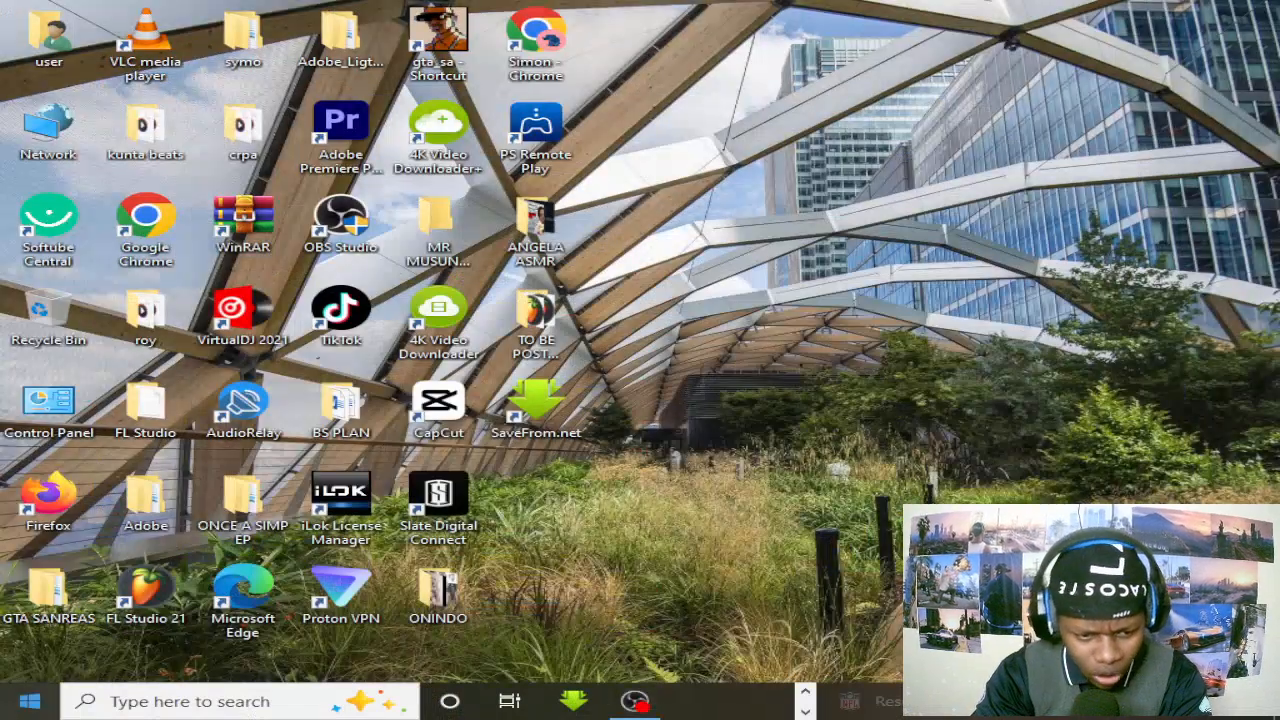
pyautogui.click(28, 700)
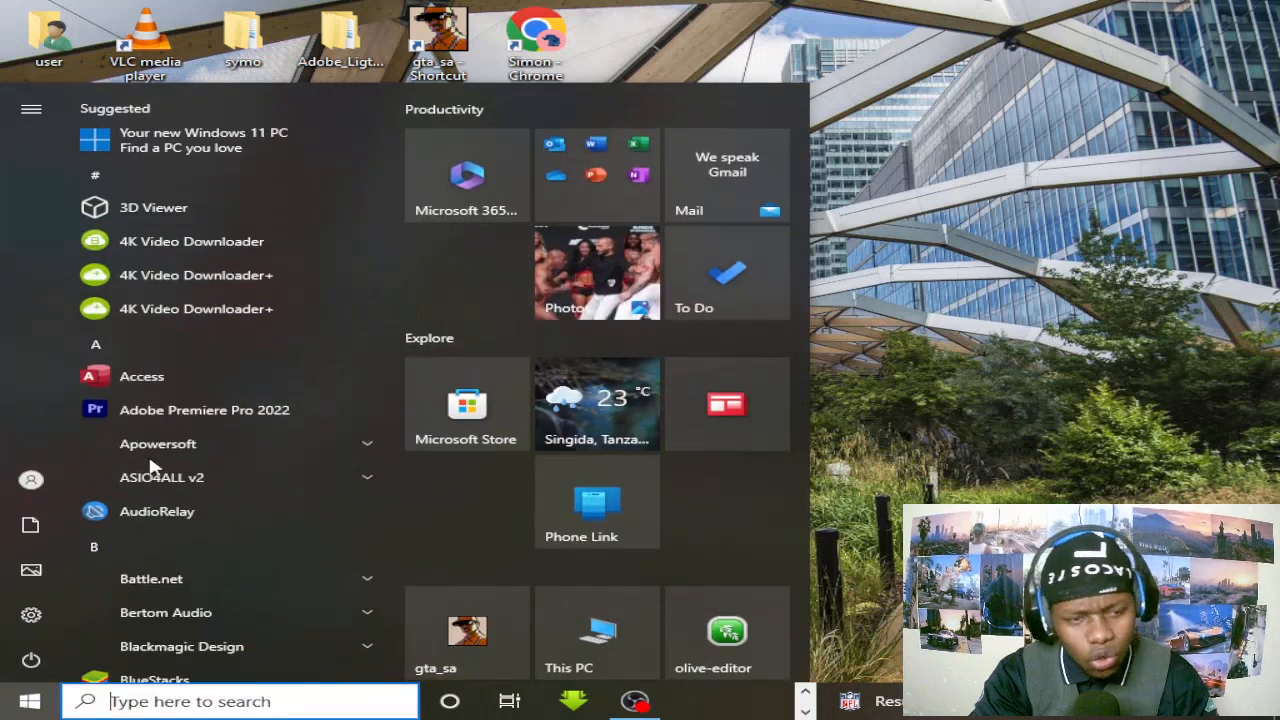
pyautogui.scroll(-3)
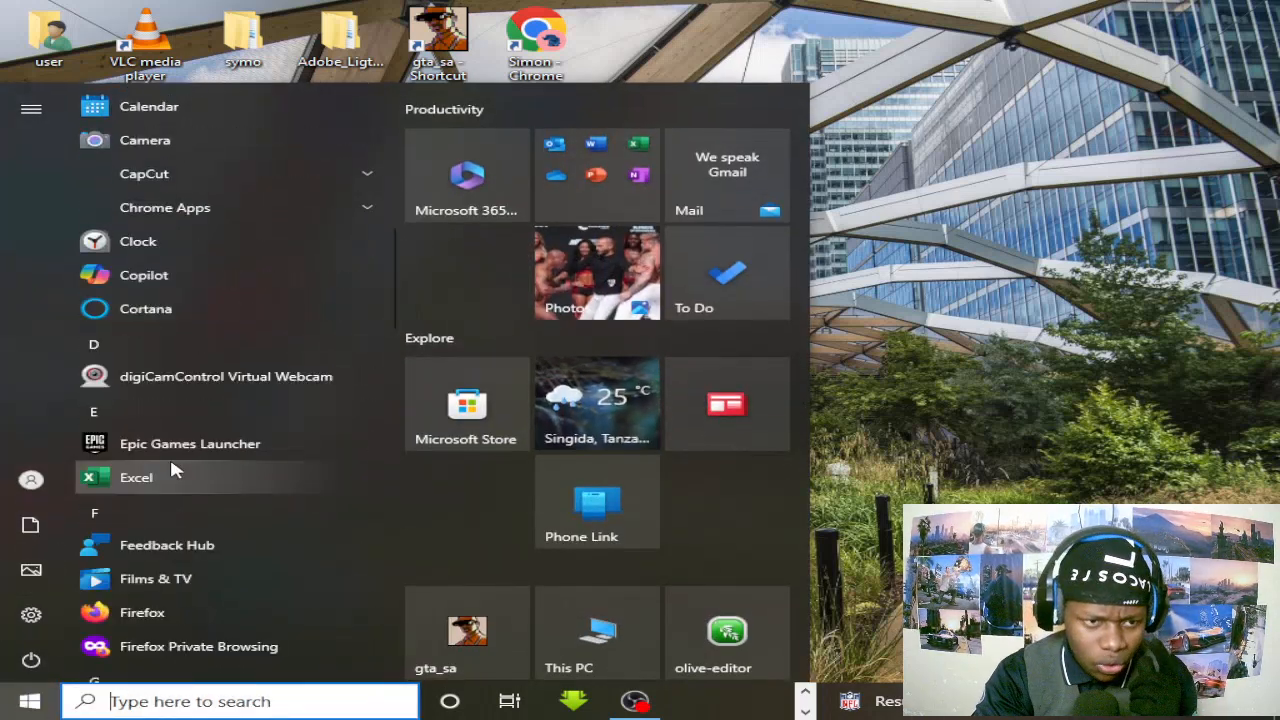
pyautogui.scroll(-3)
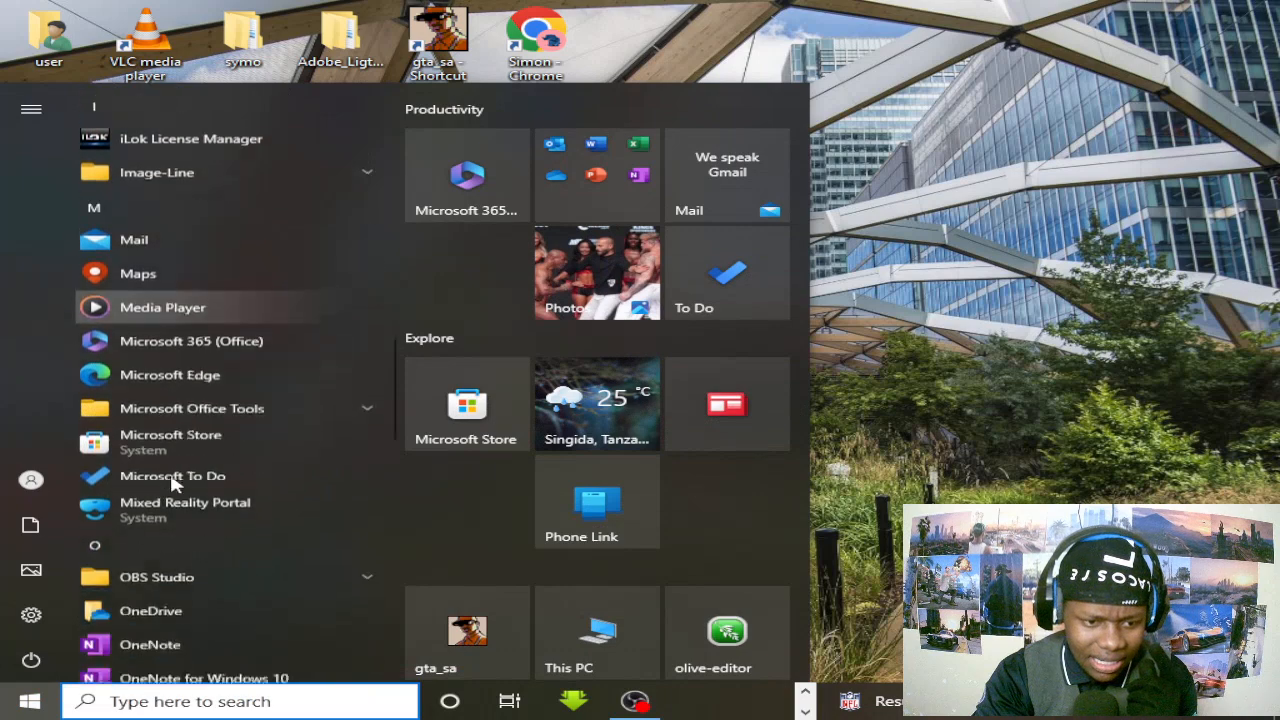
pyautogui.scroll(-3)
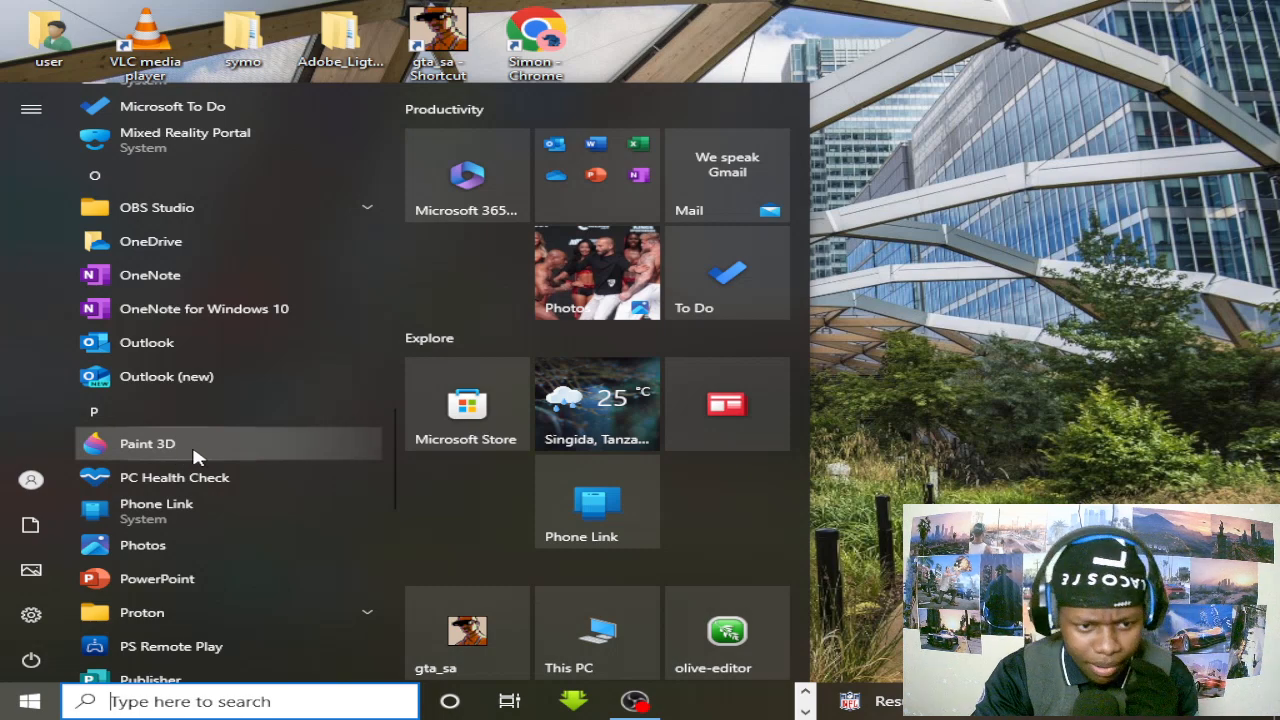
pyautogui.moveTo(192, 516)
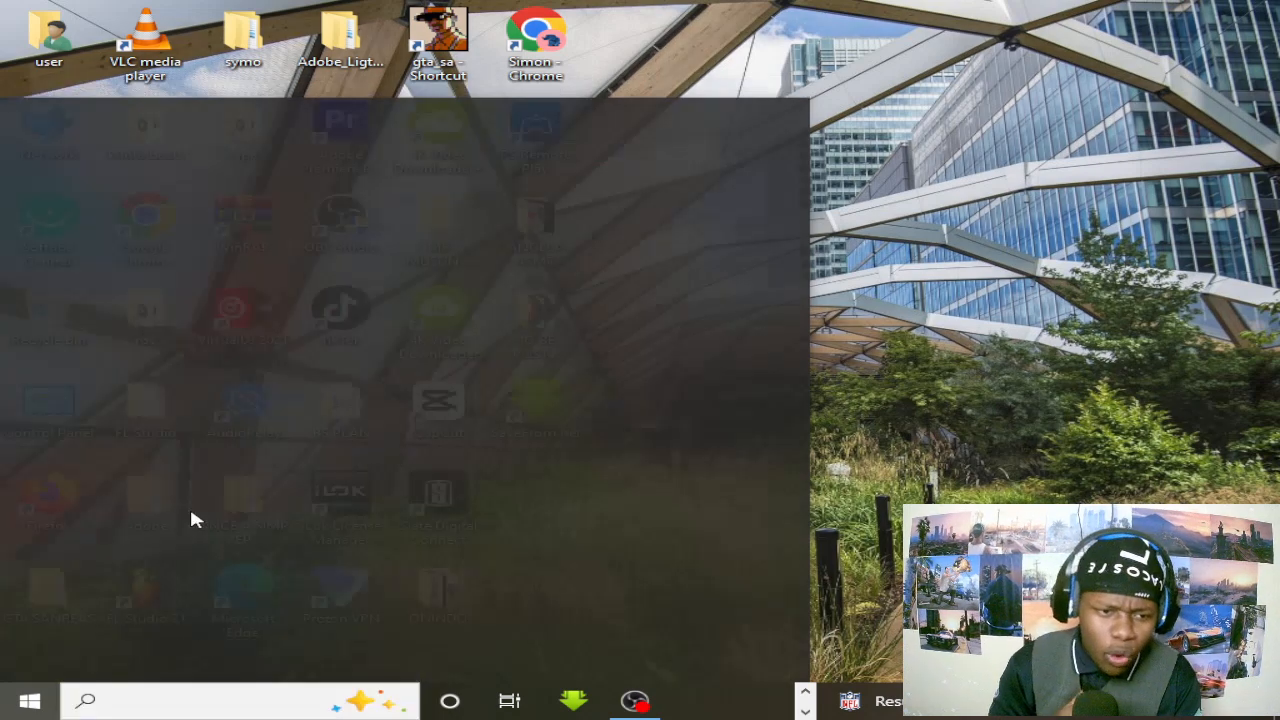
# - Launch Paint 3D, create a new blank canvas and zoom it to 150%
pyautogui.click(696, 700)
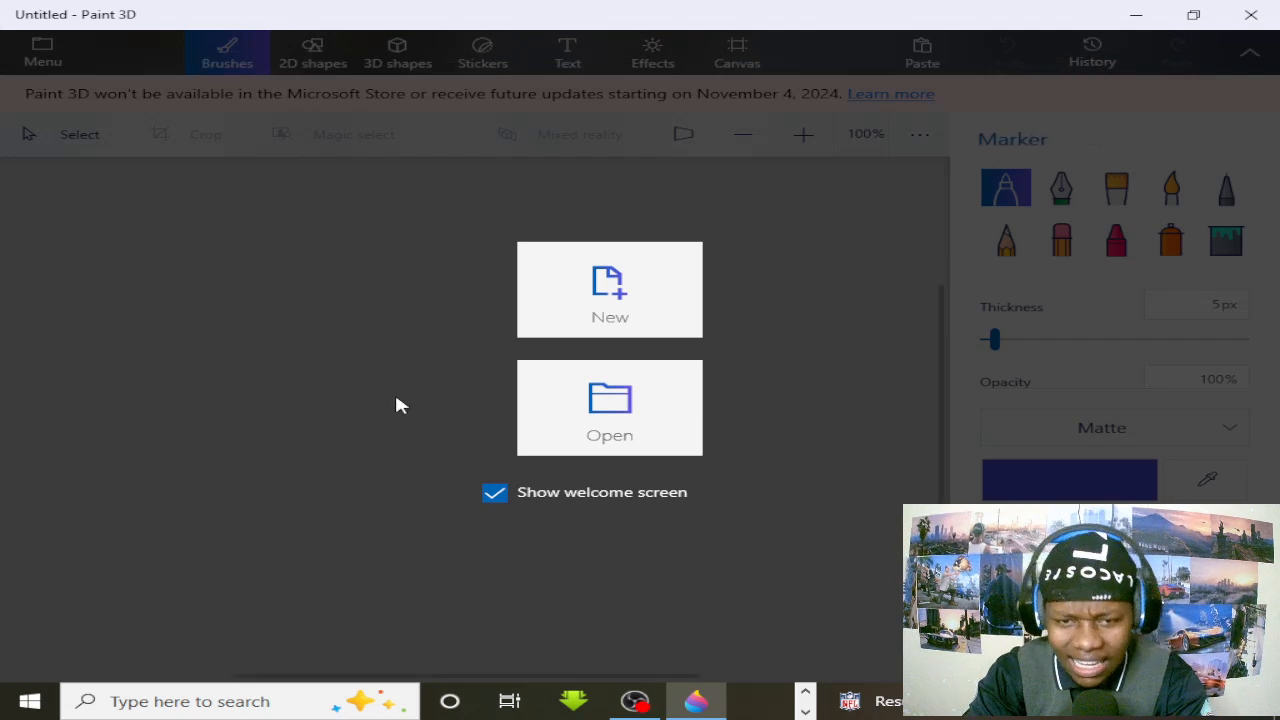
pyautogui.click(608, 288)
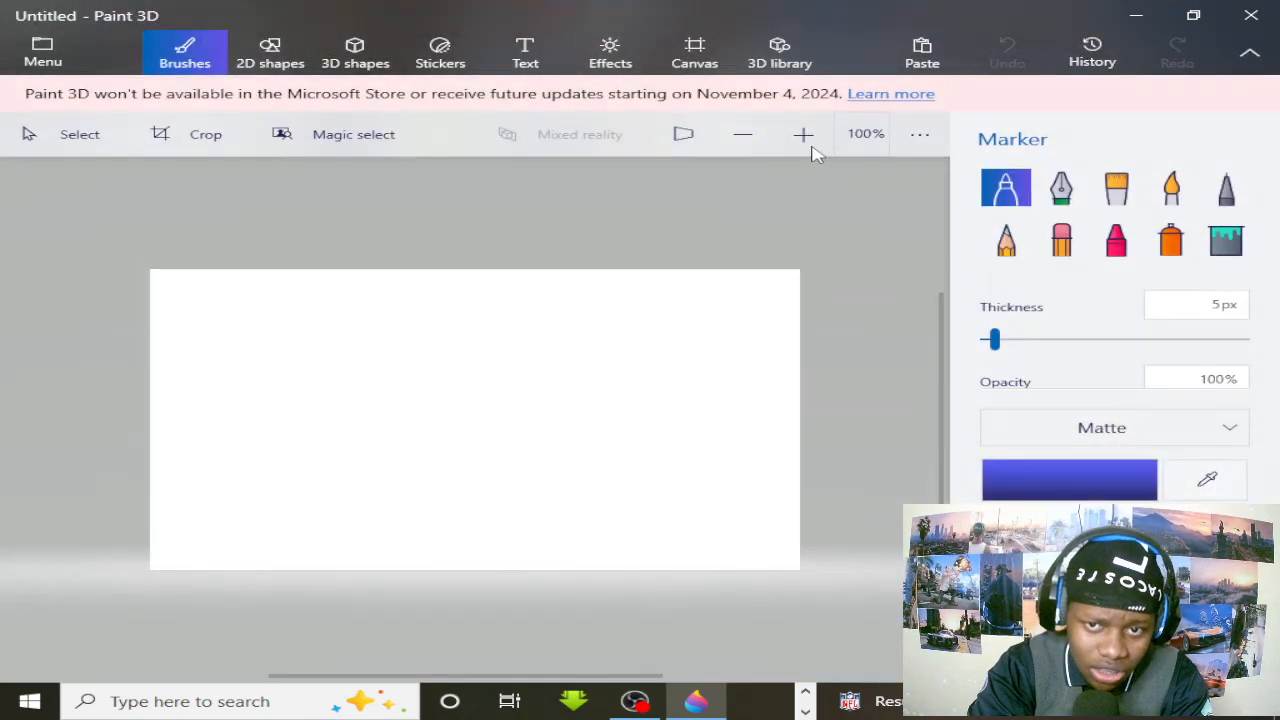
pyautogui.click(804, 134)
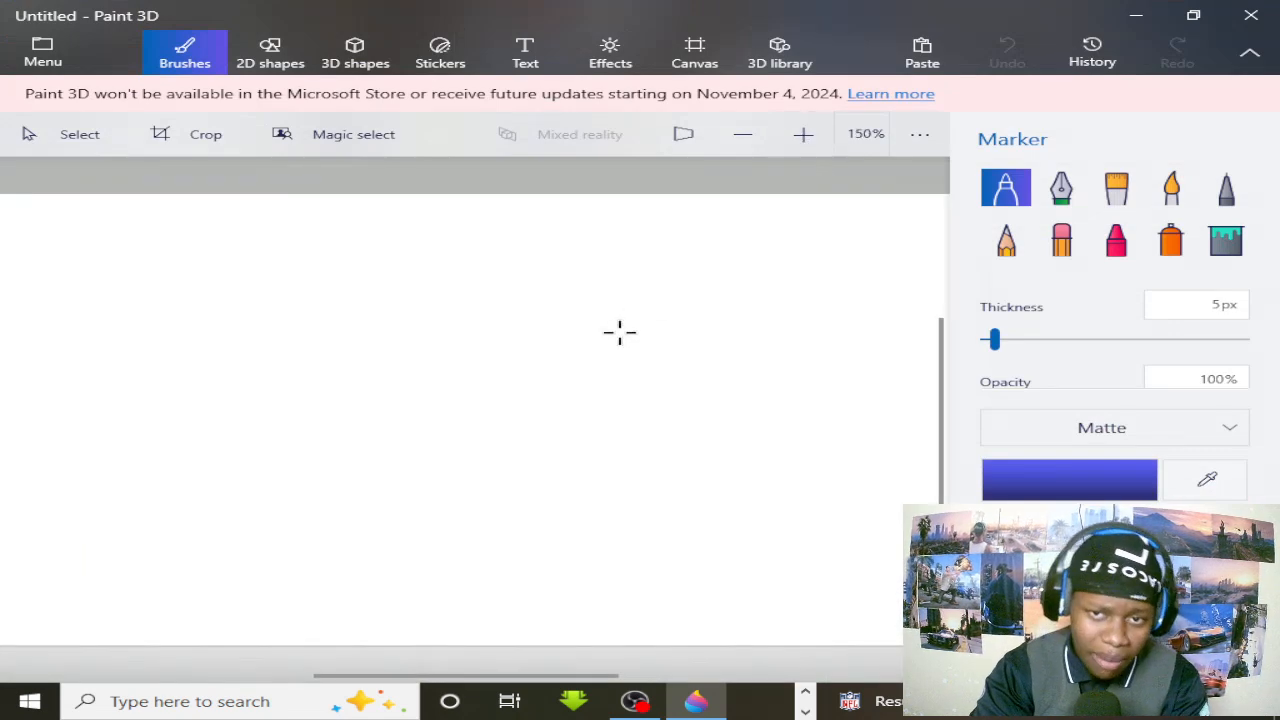
pyautogui.moveTo(462, 460)
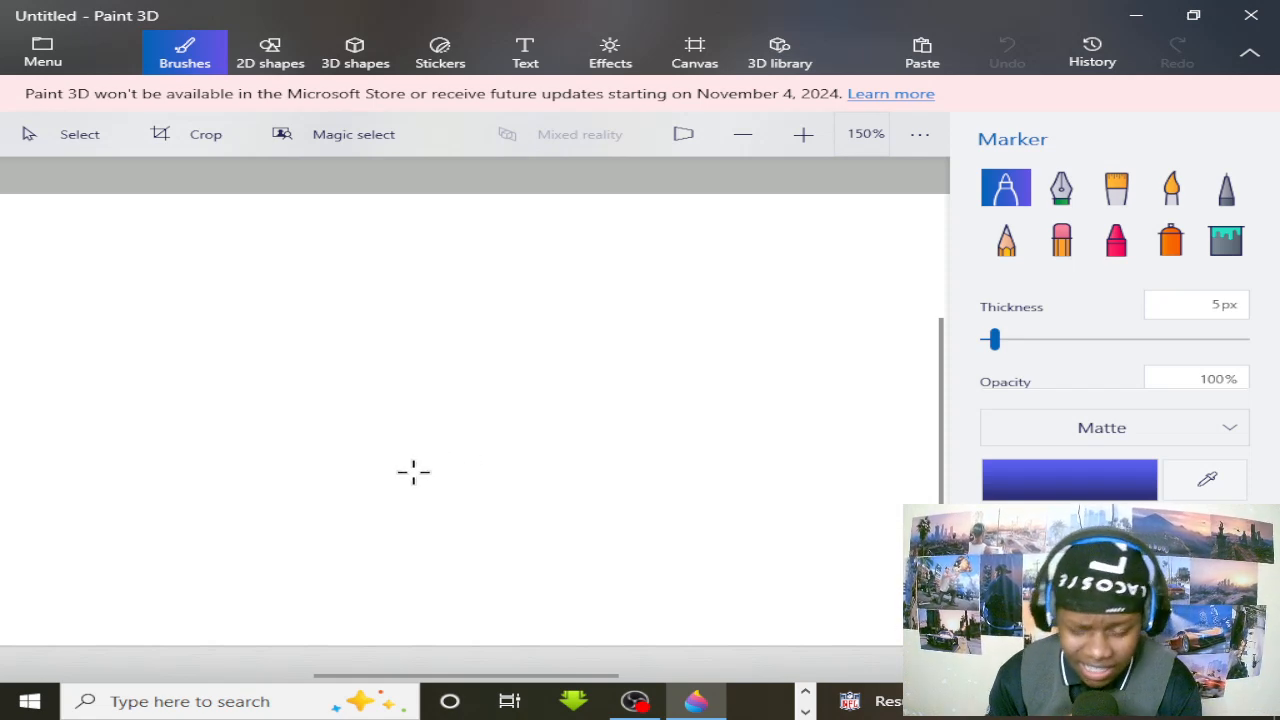
pyautogui.moveTo(898, 258)
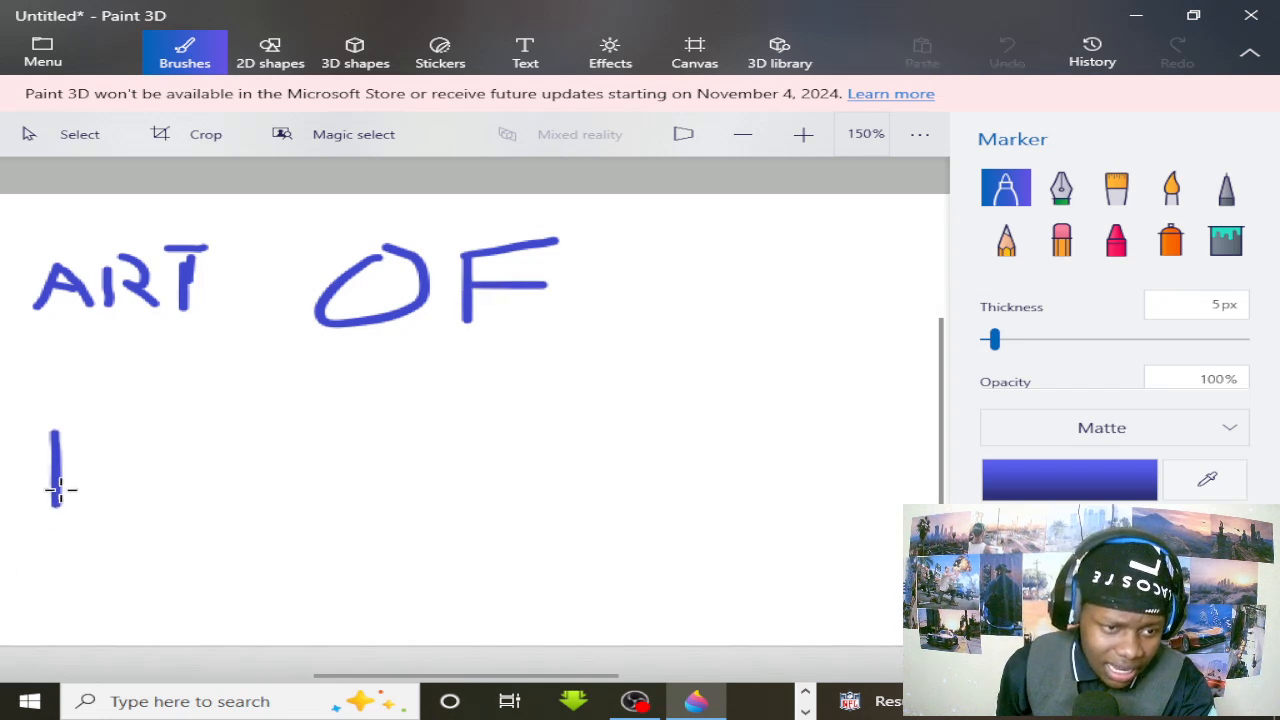
# - Handwrite the next letter of REACTION in blue marker on the line below ART OF
pyautogui.moveTo(56, 420); pyautogui.dragTo(184, 510)
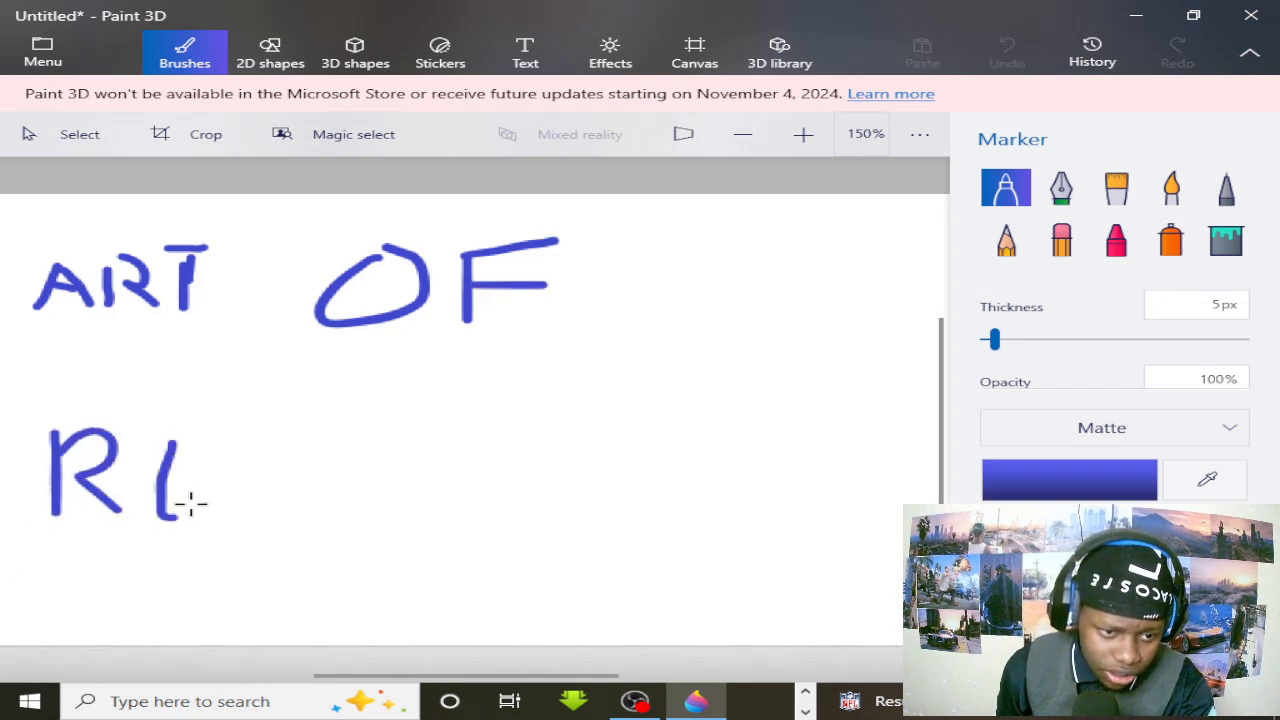